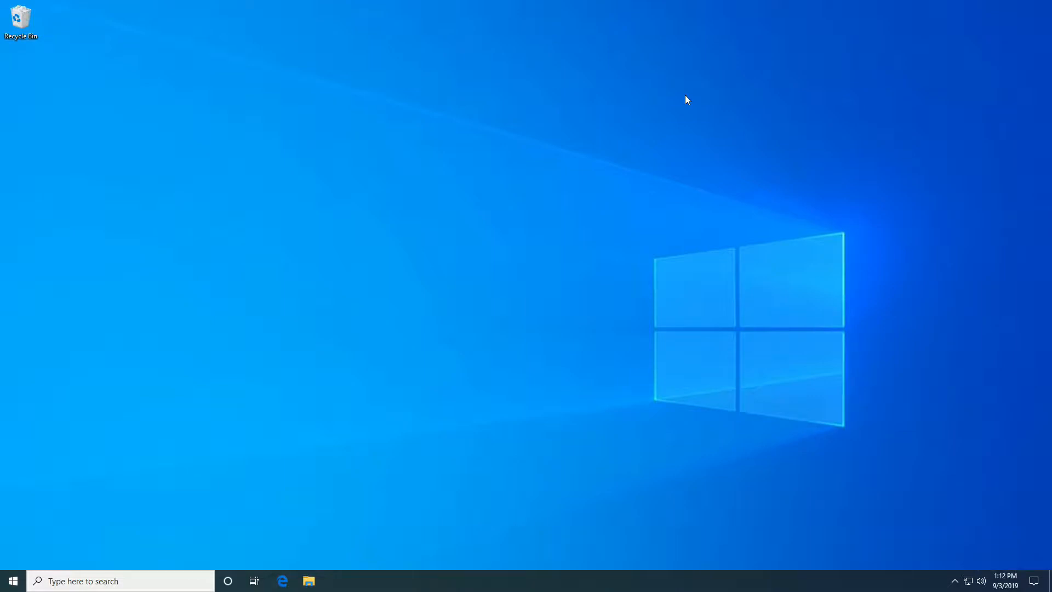
pyautogui.moveTo(231, 303)
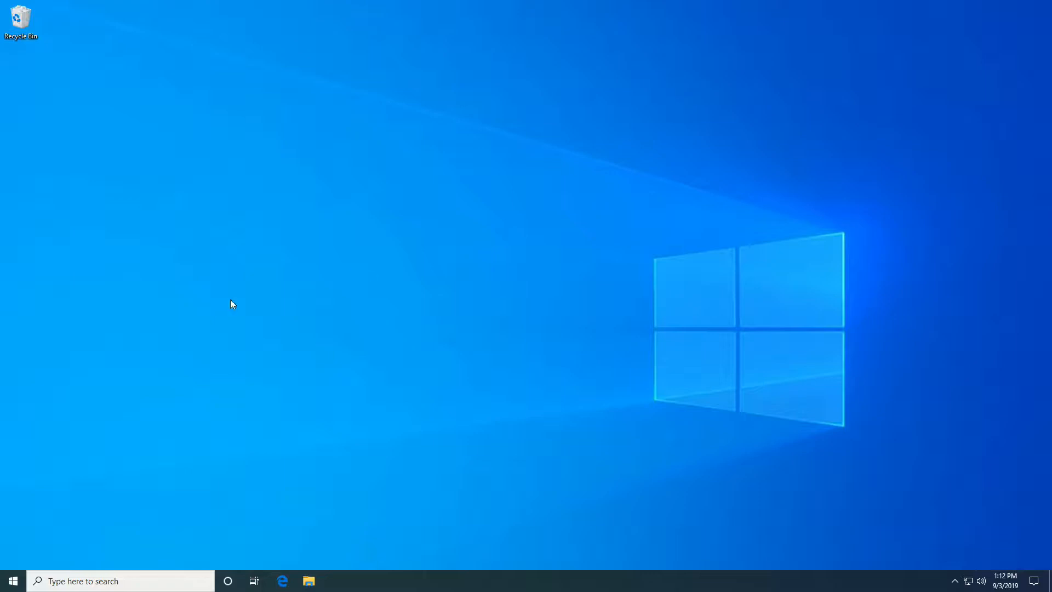
# Step: Launch Logitech Camera Settings and try the narrower and 90° field of view plus widescreen
pyautogui.click(11, 581)
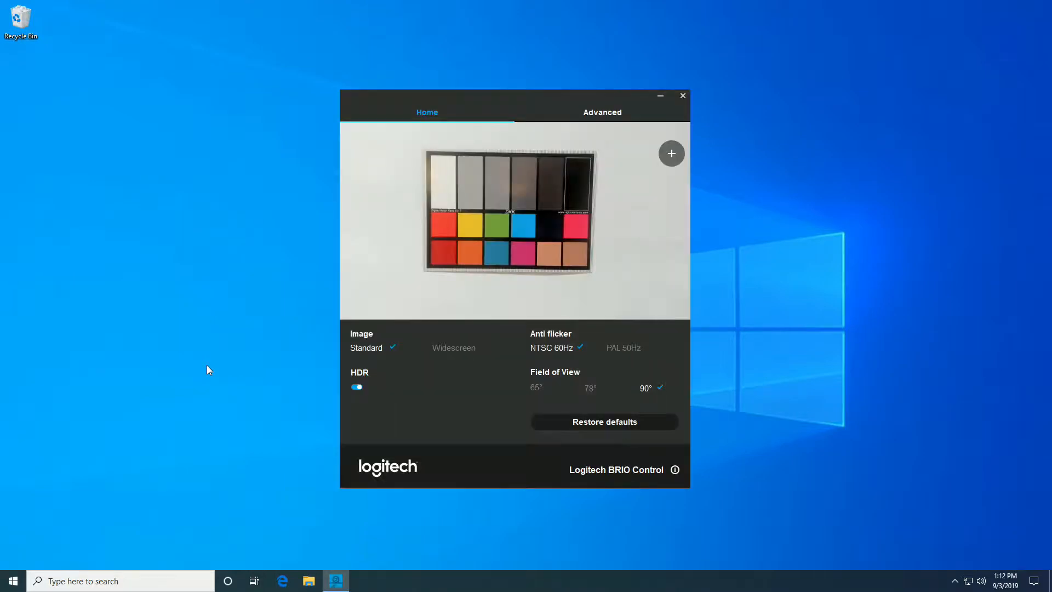
pyautogui.moveTo(629, 475)
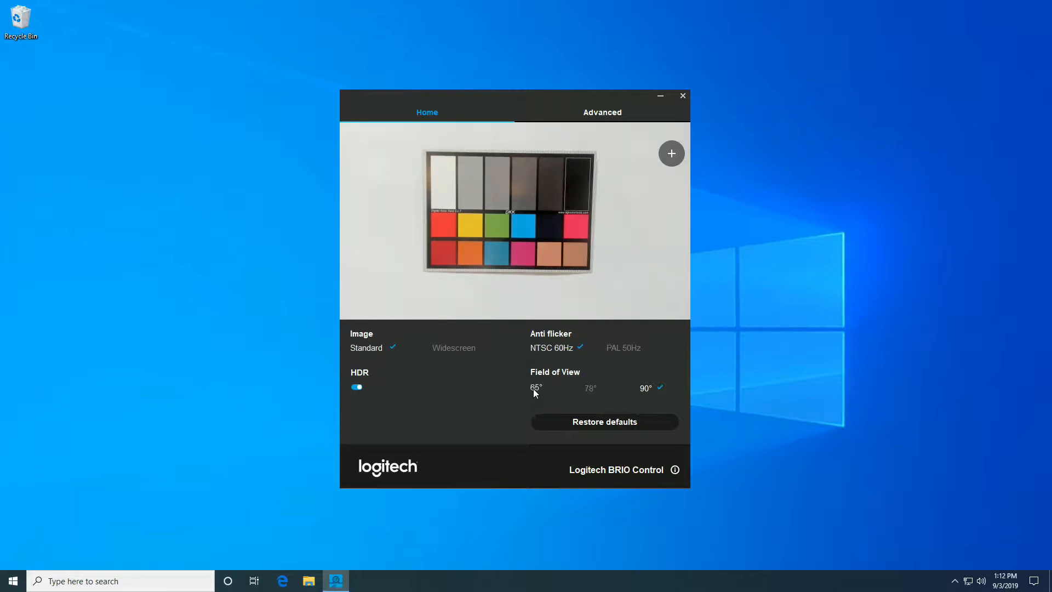
pyautogui.click(588, 388)
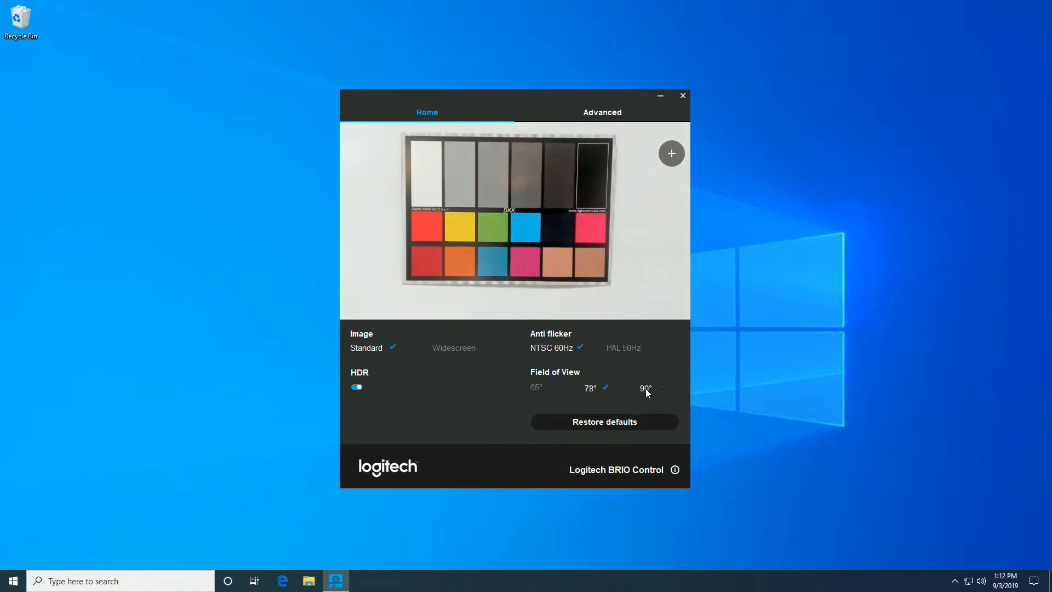
pyautogui.click(647, 387)
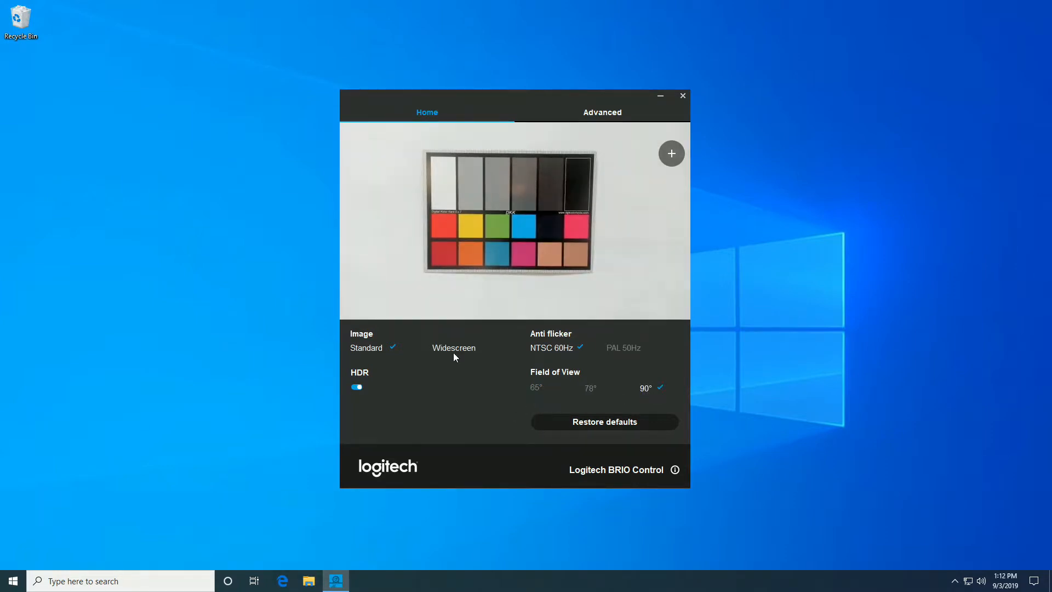
pyautogui.click(356, 386)
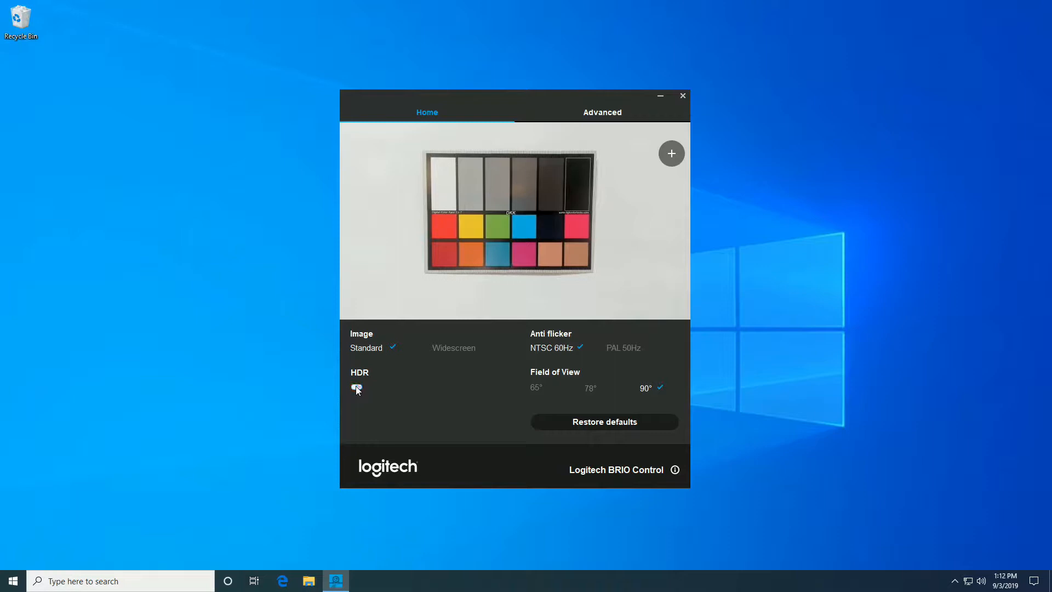
# Step: Toggle HDR twice, leave it on, review Advanced and close the camera settings
pyautogui.click(358, 388)
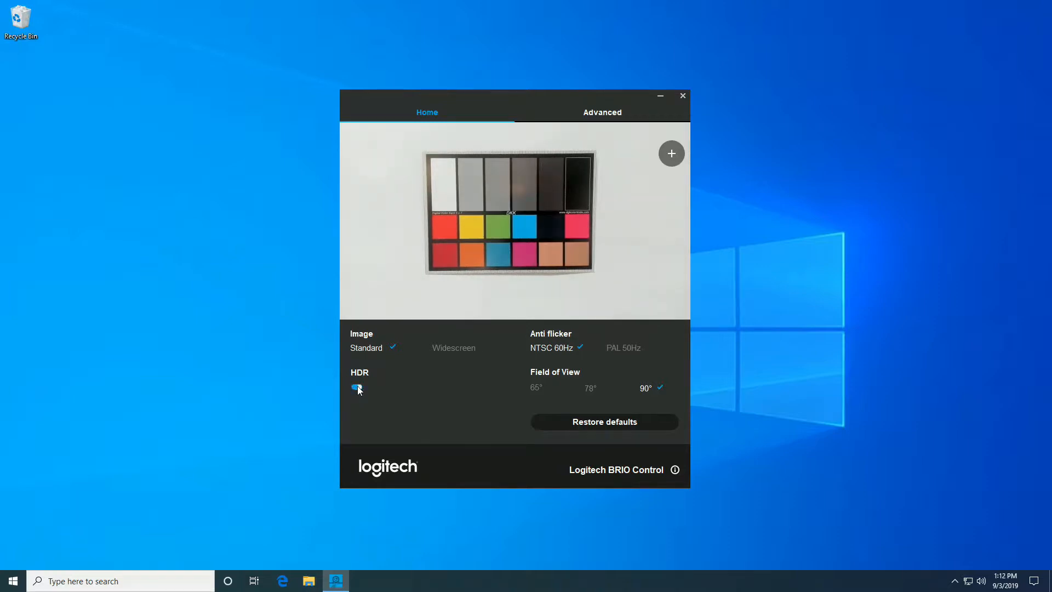
pyautogui.click(356, 387)
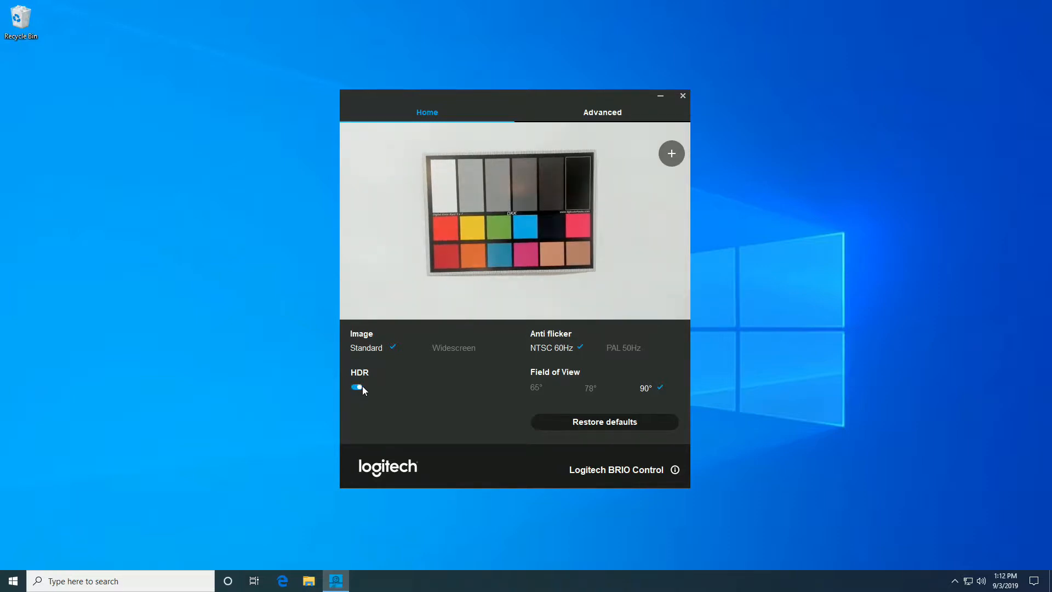
pyautogui.click(602, 112)
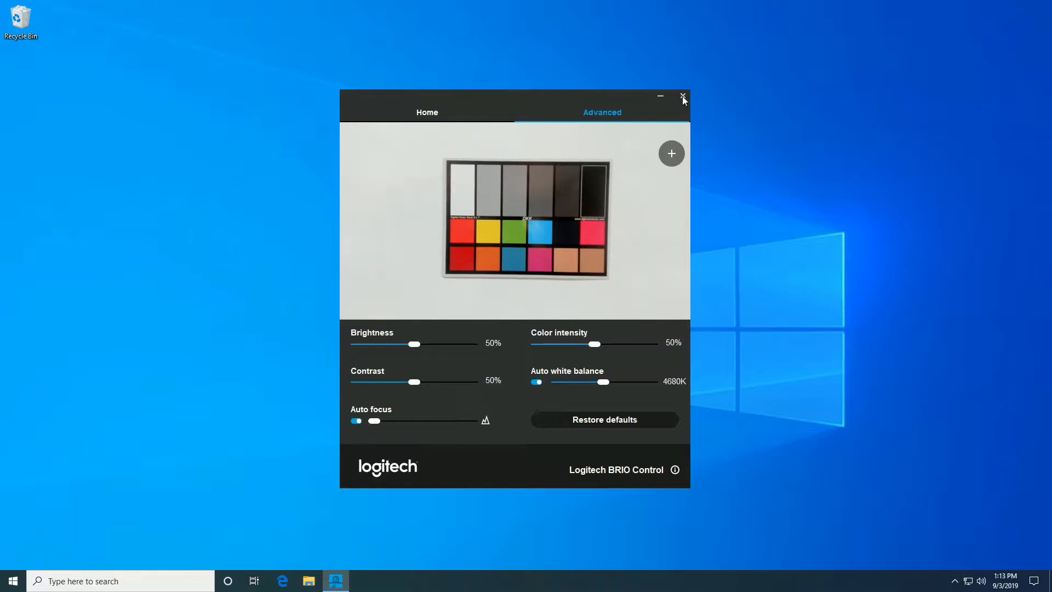
pyautogui.click(683, 97)
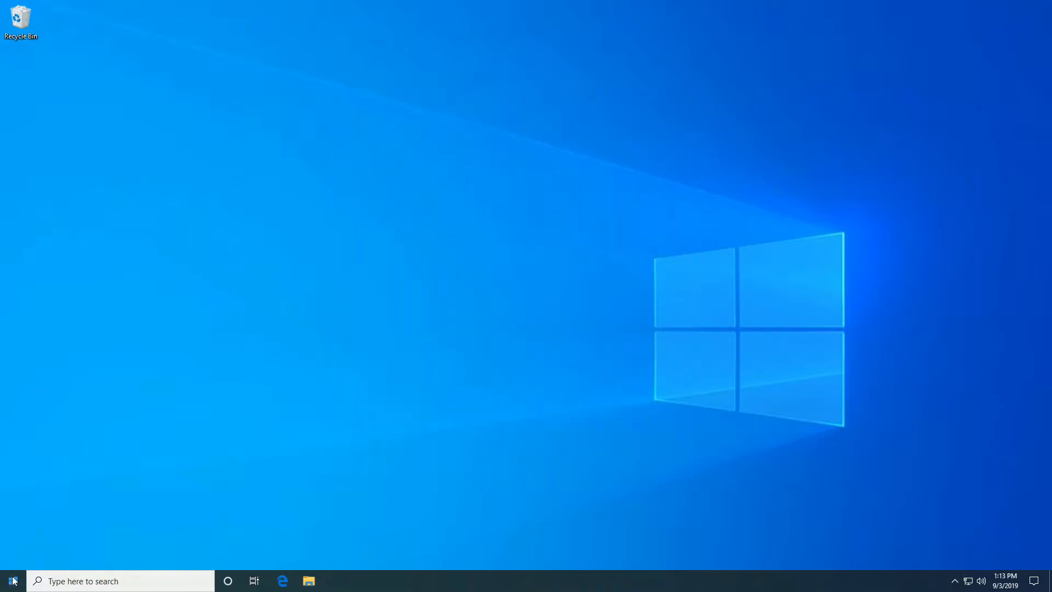
# Step: Set the Scan Converter's webcam video source to the Logitech BRIO
pyautogui.click(11, 581)
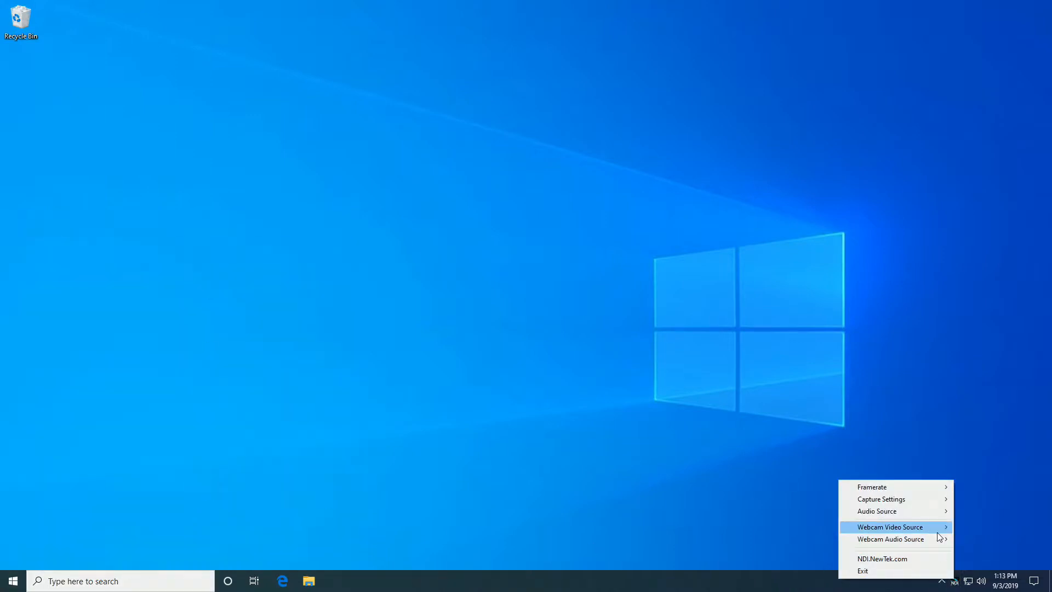
pyautogui.moveTo(895, 528)
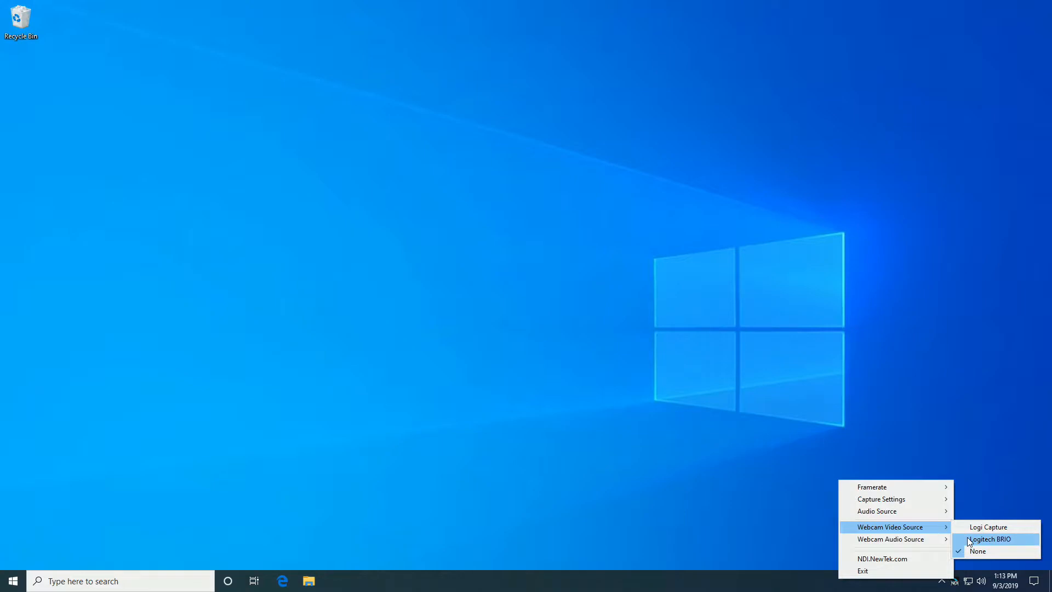
pyautogui.click(985, 540)
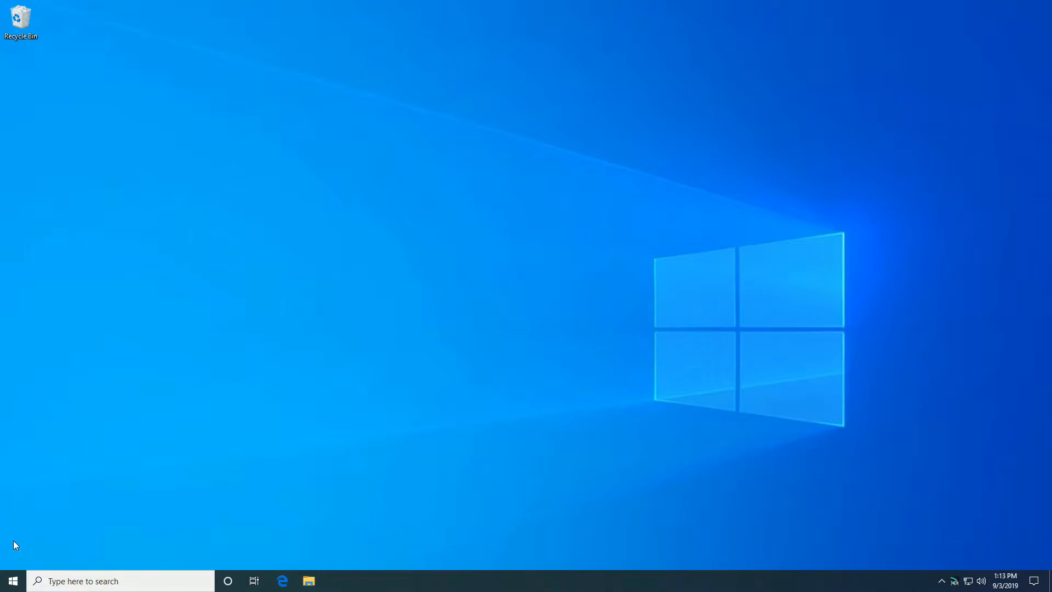
# Step: Launch NDI Studio Monitor from the installed apps list
pyautogui.click(13, 581)
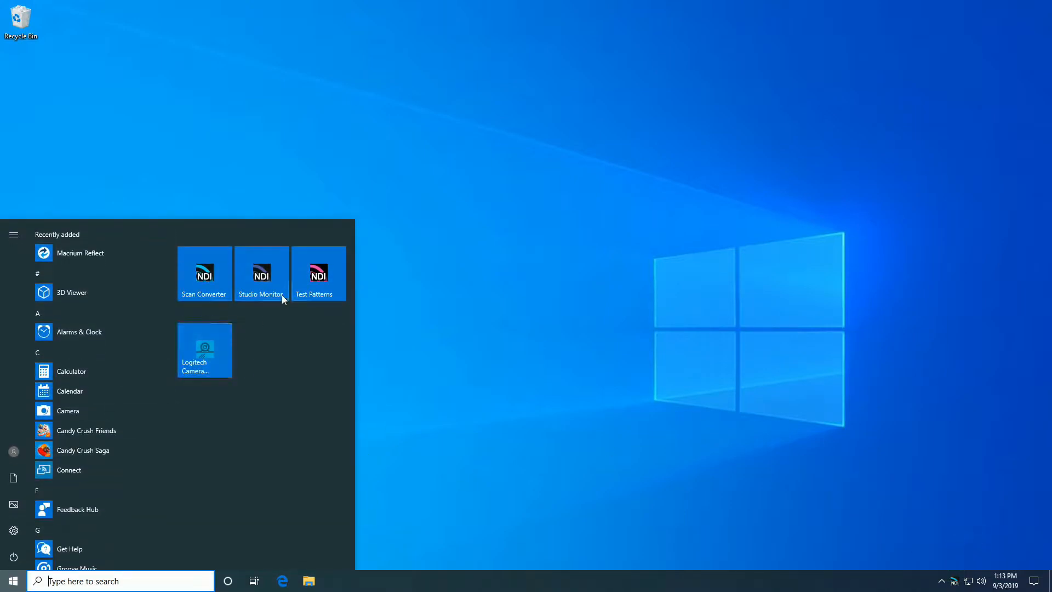
pyautogui.click(273, 329)
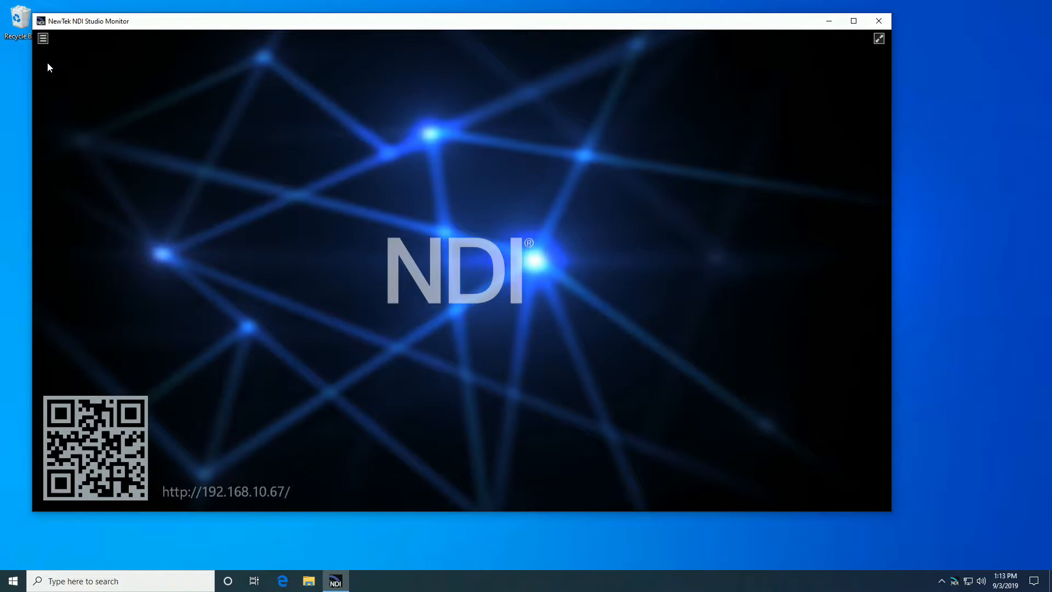
# Step: Select the Logitech BRIO source from DESKTOP-S1PDRRO once the source list populates
pyautogui.click(43, 38)
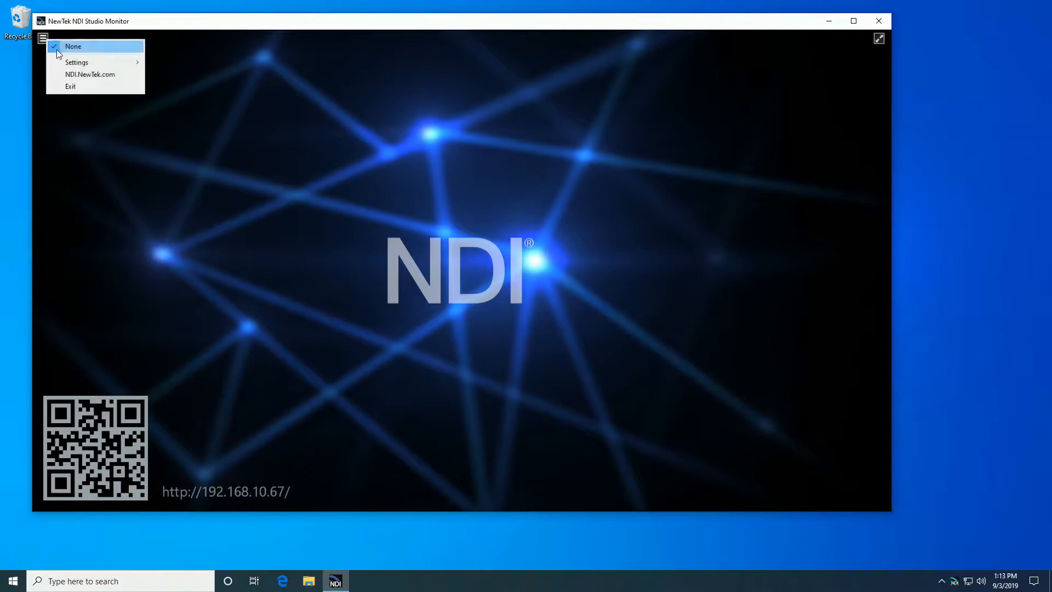
pyautogui.click(43, 38)
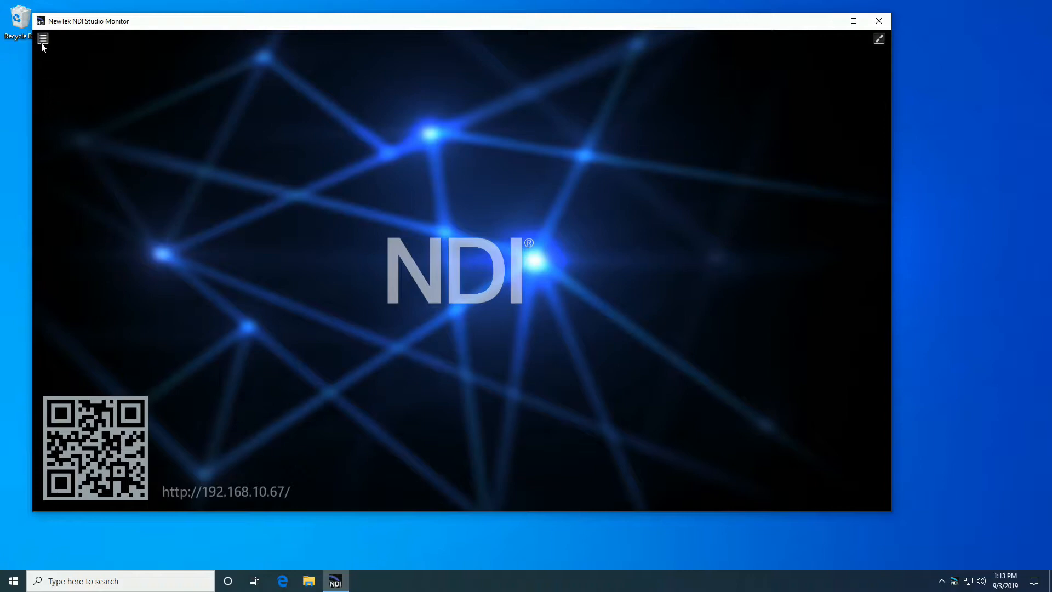
pyautogui.click(43, 38)
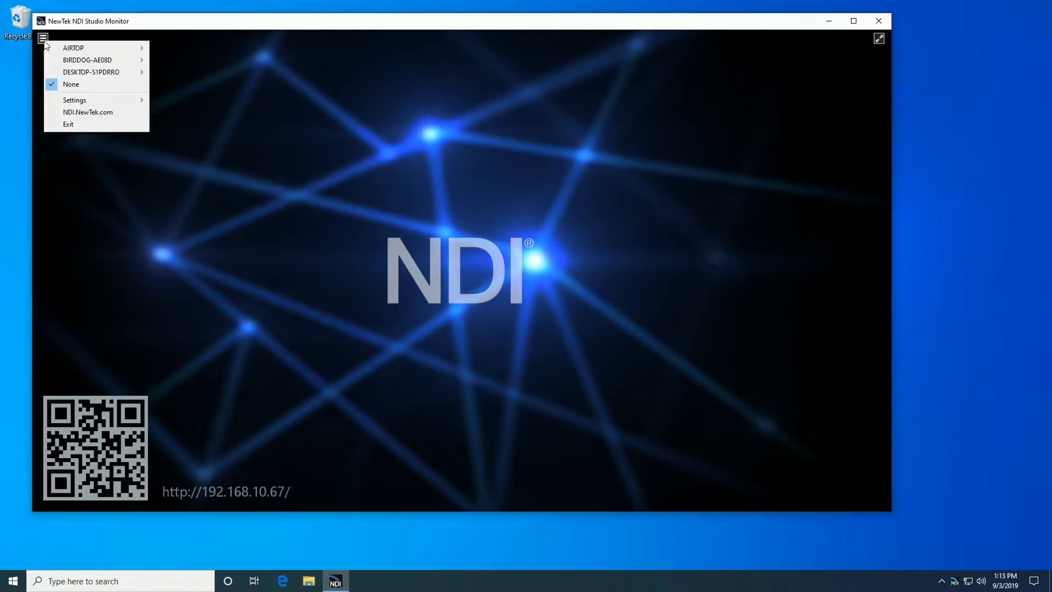
pyautogui.moveTo(91, 72)
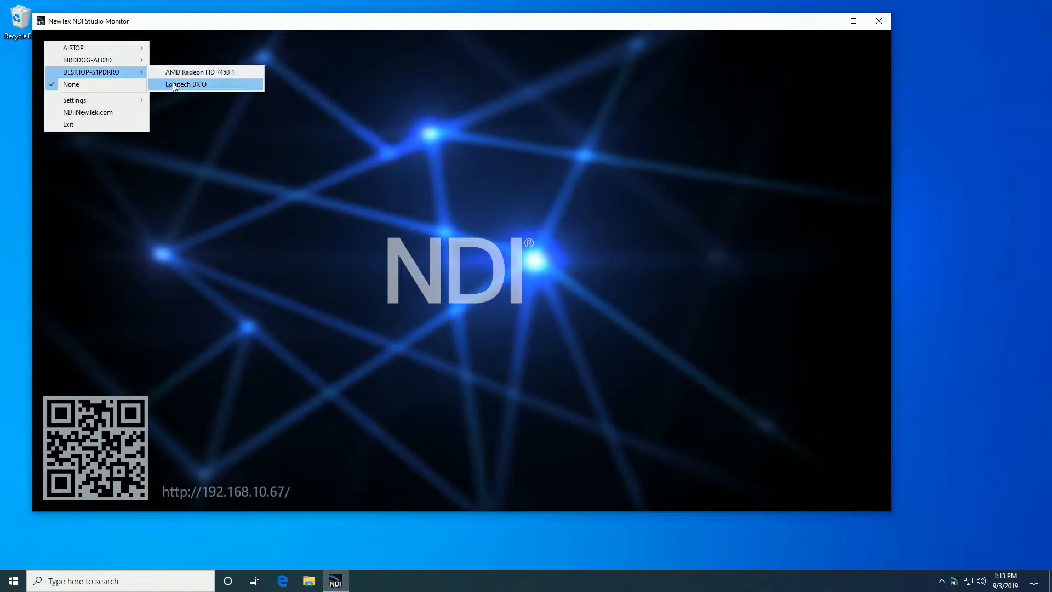
pyautogui.click(185, 84)
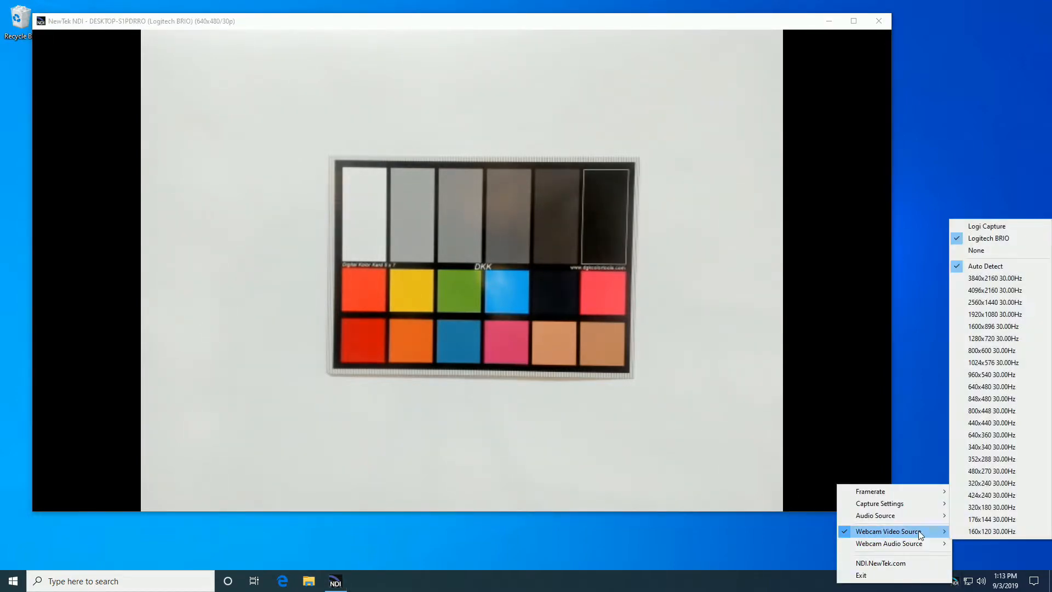
pyautogui.moveTo(996, 277)
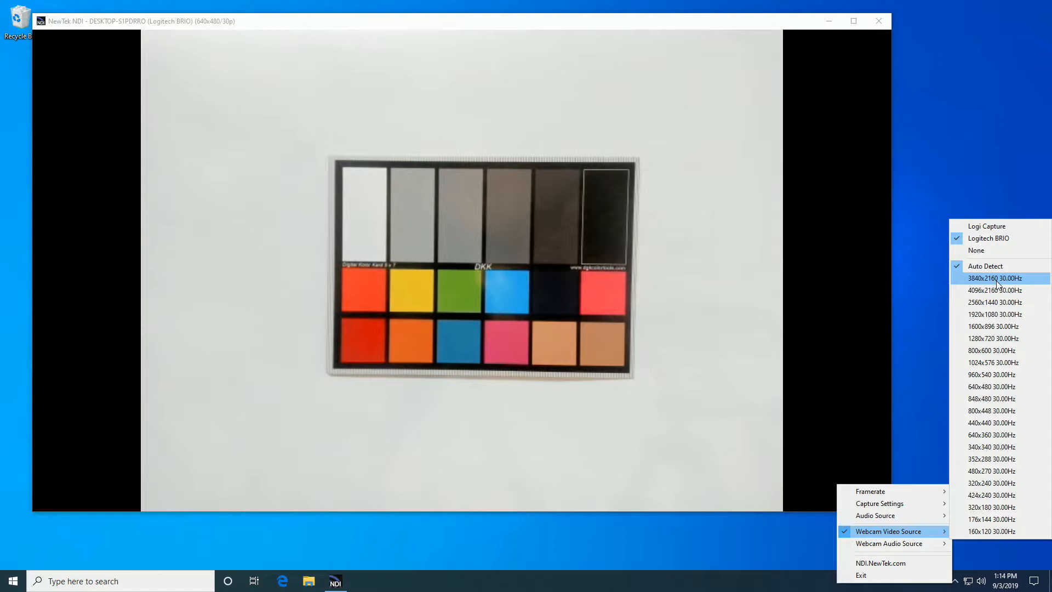
pyautogui.moveTo(996, 289)
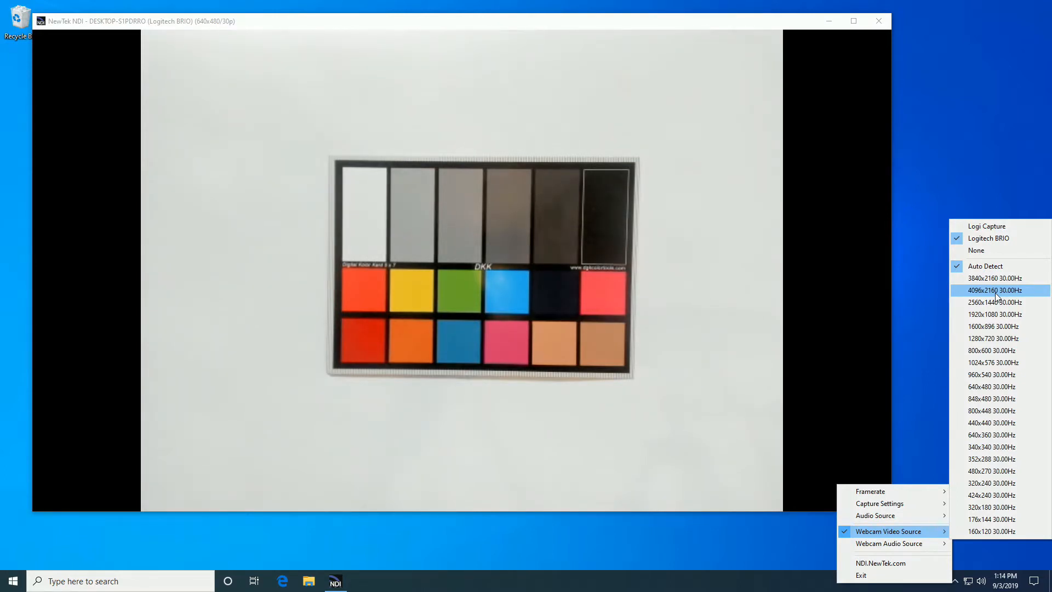
# Step: Set the BRIO capture to 4096x2160 at 30.00Hz from the Webcam Video Source submenu
pyautogui.click(996, 289)
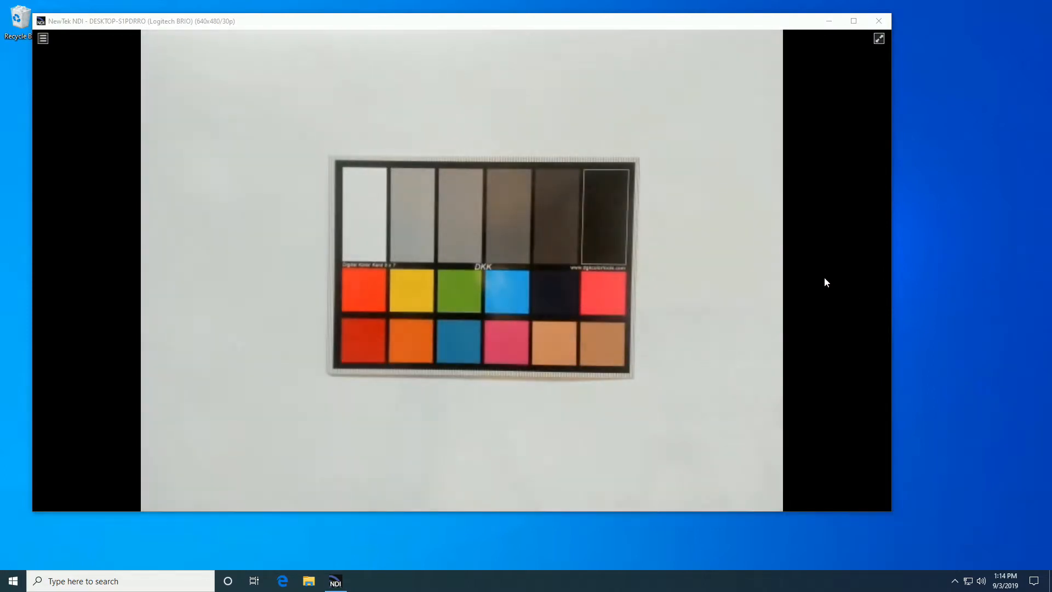
pyautogui.moveTo(856, 340)
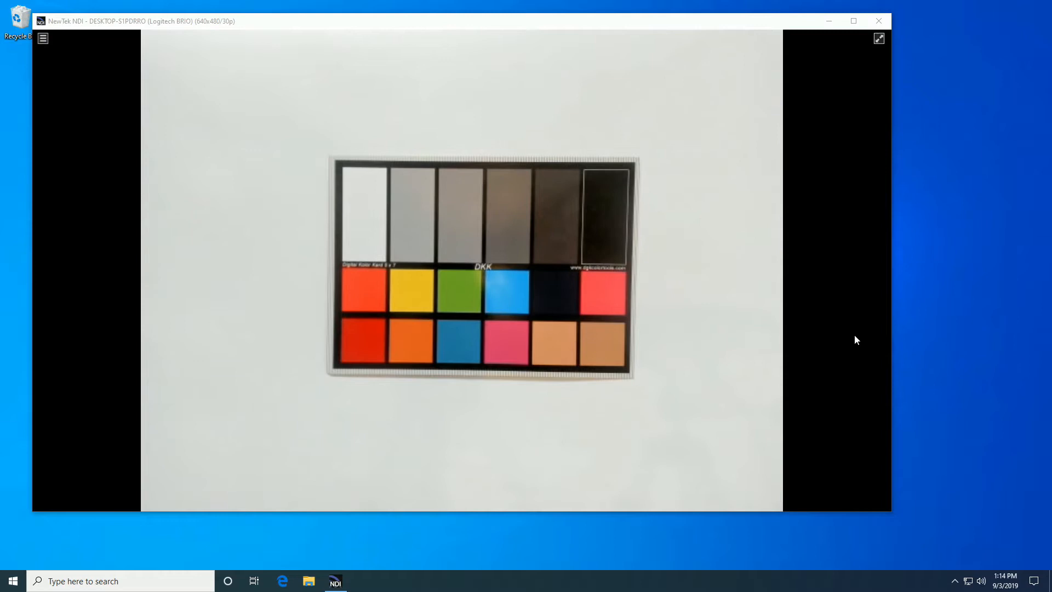
# Step: Set the BRIO capture to 4096x2160, then step down to 2560x1440
pyautogui.click(954, 581)
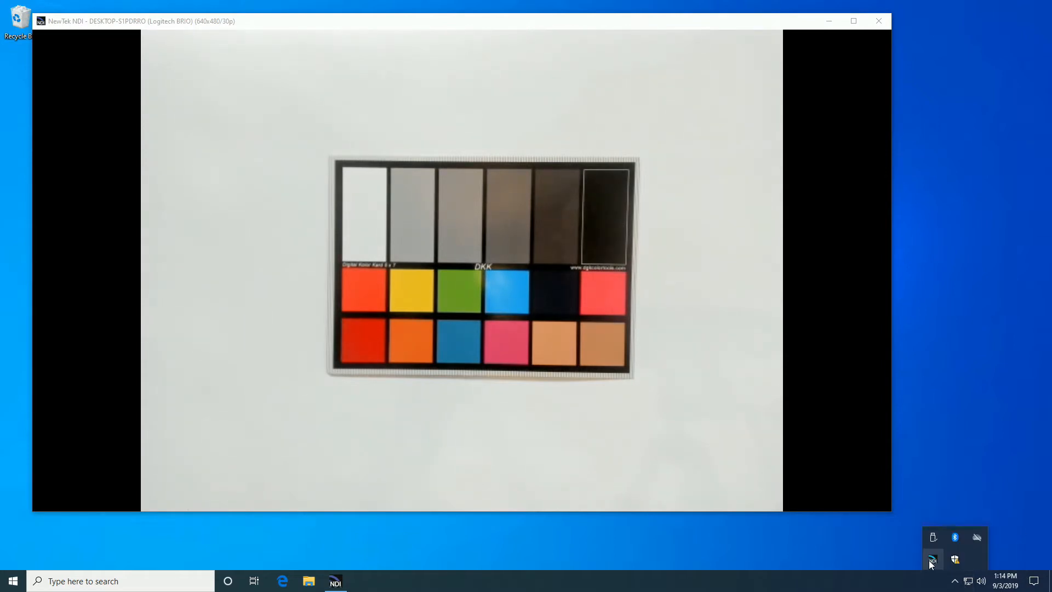
pyautogui.rightClick(932, 560)
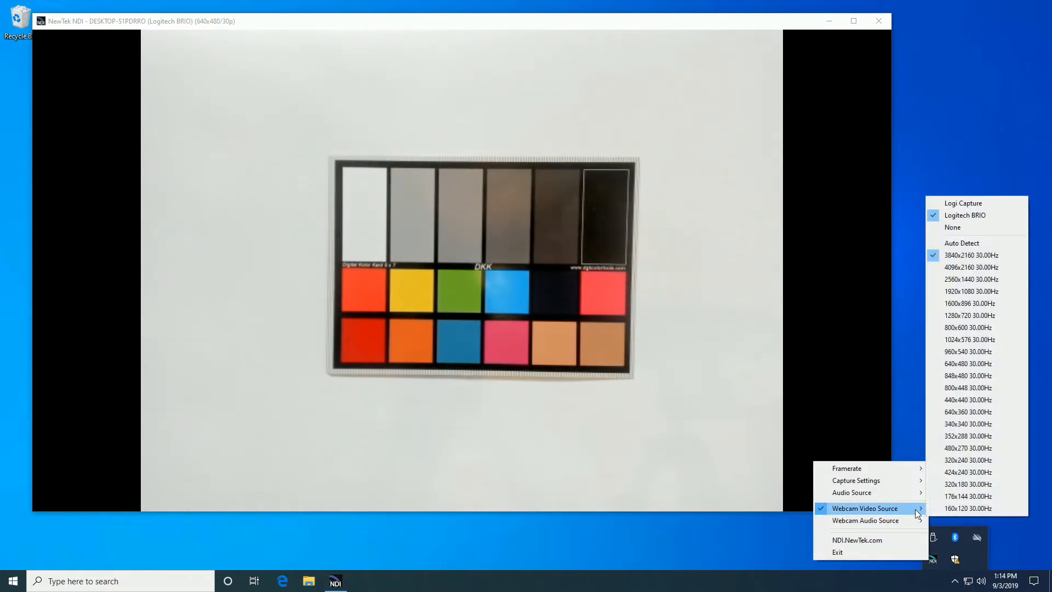
pyautogui.click(936, 354)
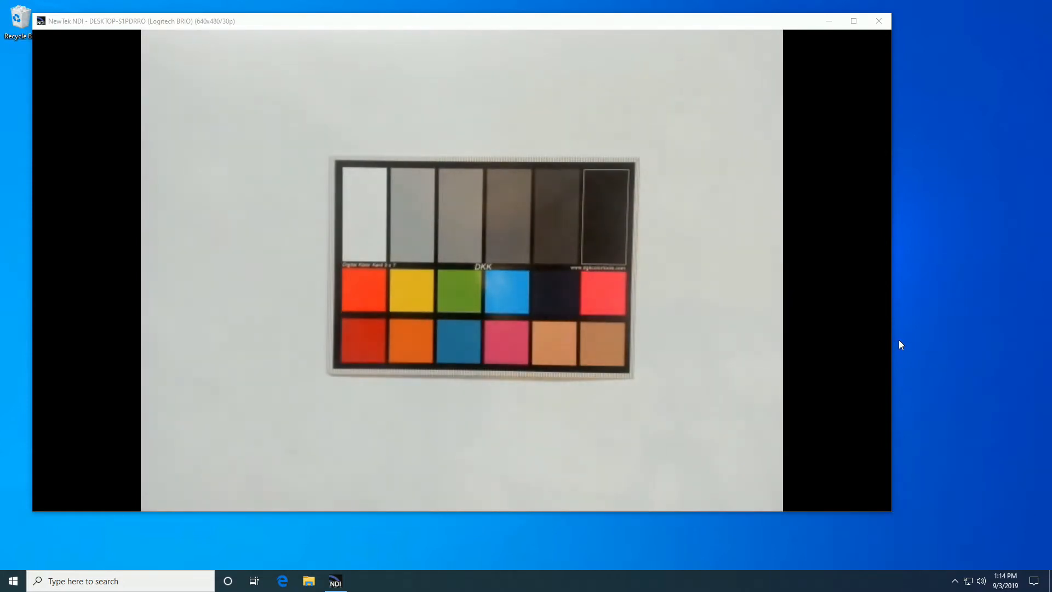
pyautogui.click(956, 581)
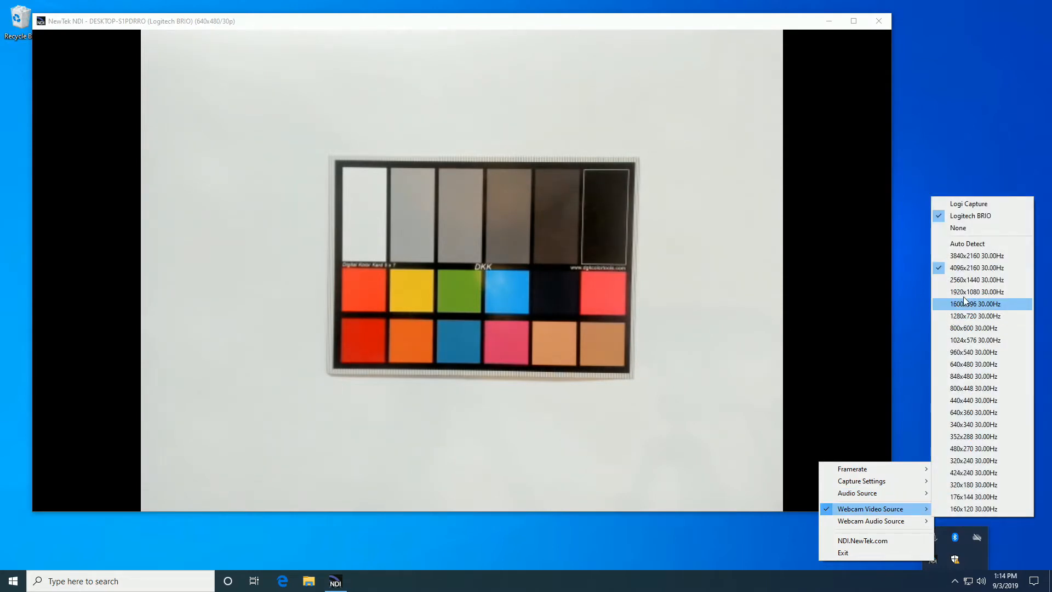
pyautogui.click(974, 304)
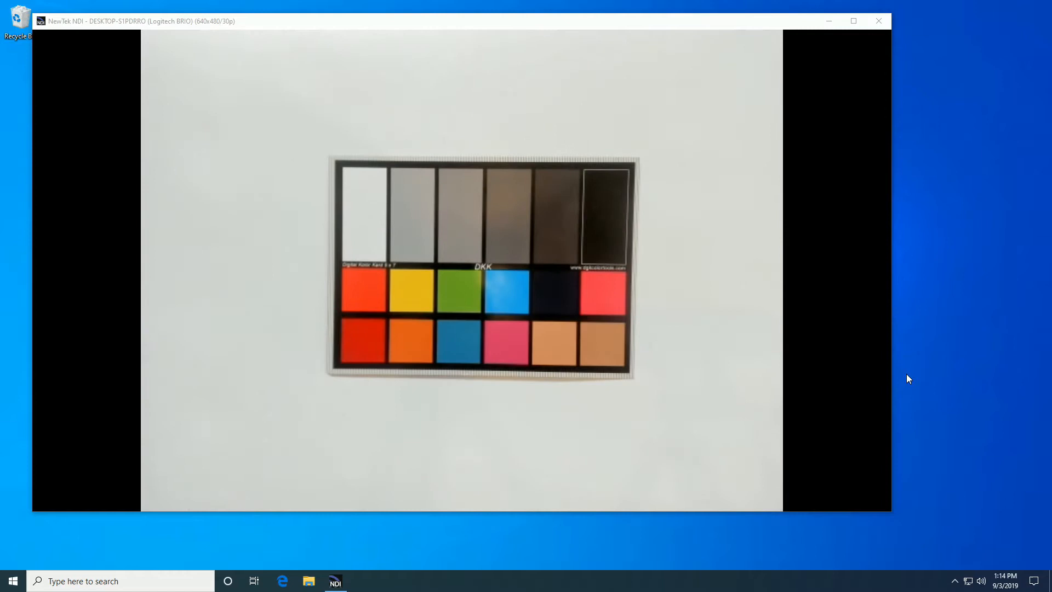
pyautogui.moveTo(955, 566)
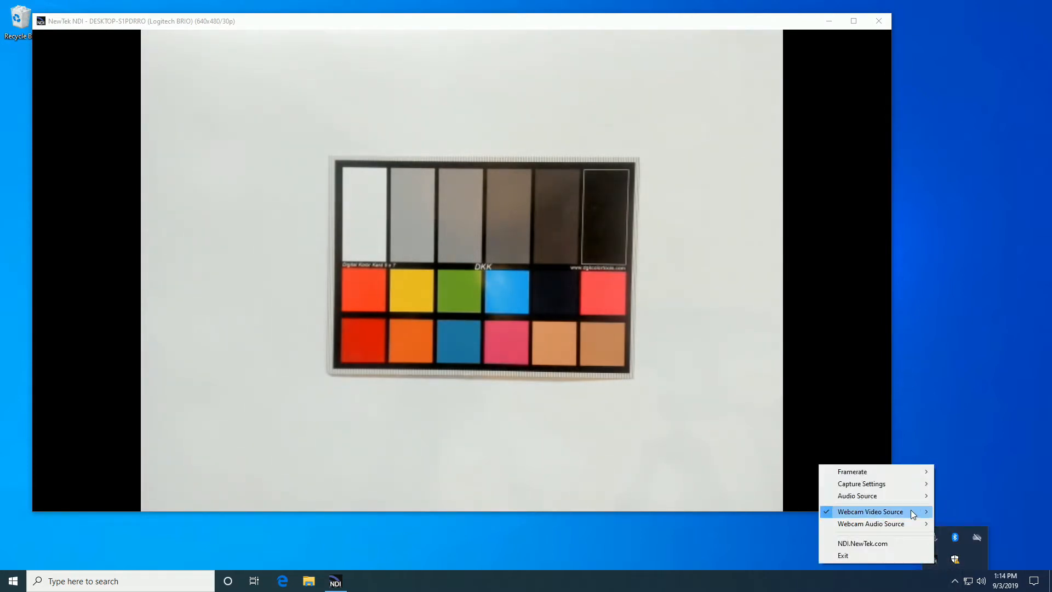
# Step: Lower the BRIO capture to 1920x1080 at 30.00Hz so the feed arrives as 1080/30p
pyautogui.click(870, 511)
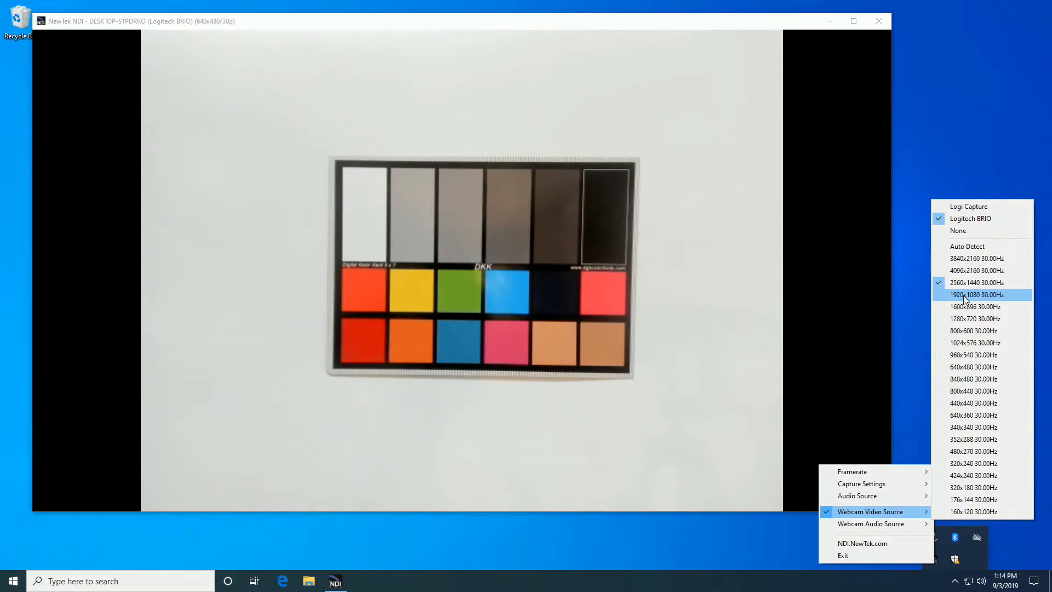
pyautogui.click(976, 295)
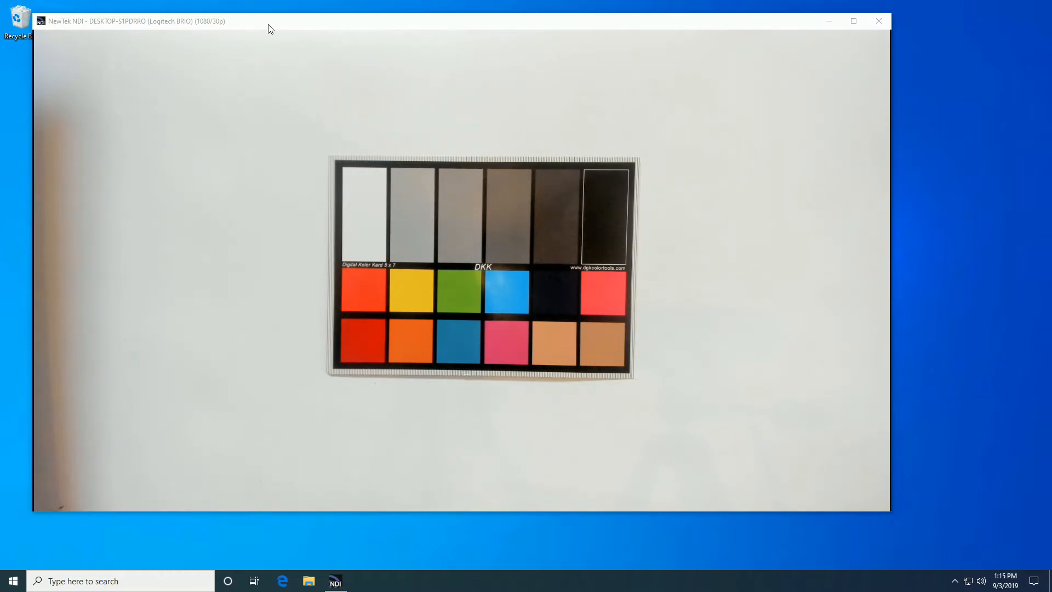
# Step: Lower the BRIO capture through 1280x720 down to 960x540 at 30.00Hz
pyautogui.click(954, 581)
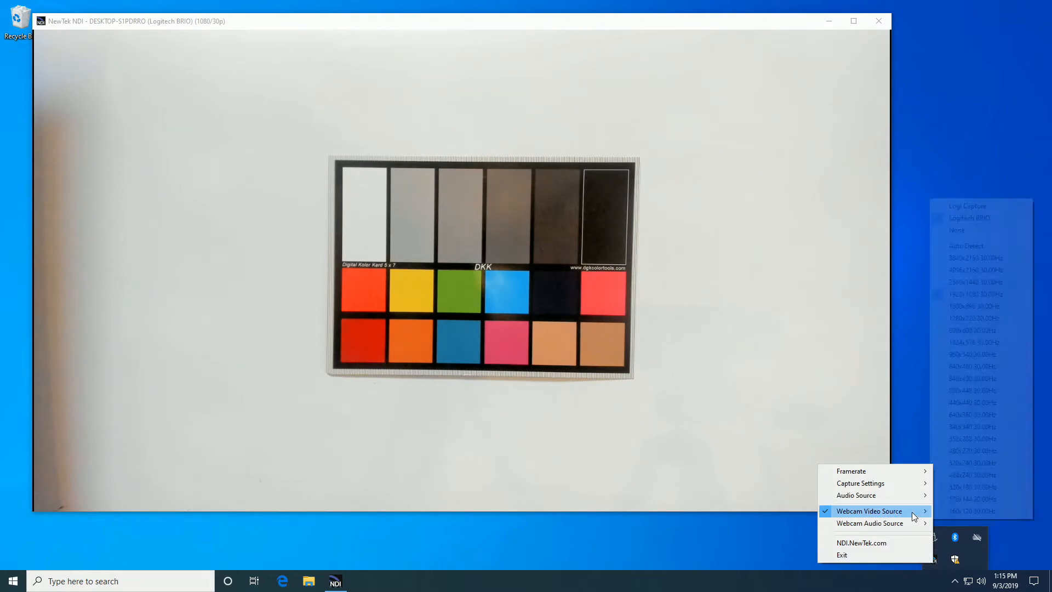
pyautogui.click(755, 330)
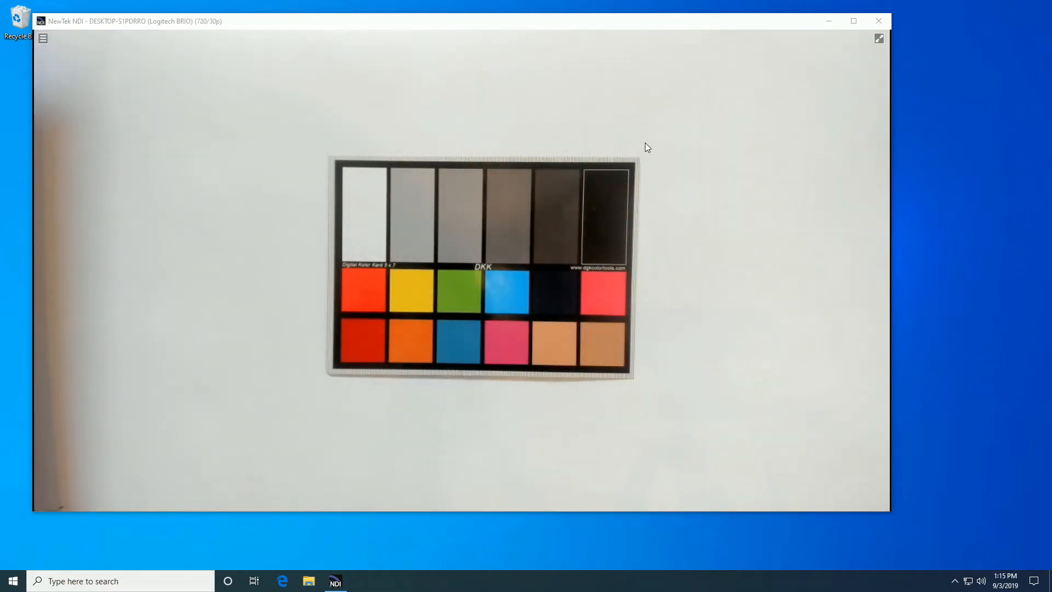
pyautogui.moveTo(956, 581)
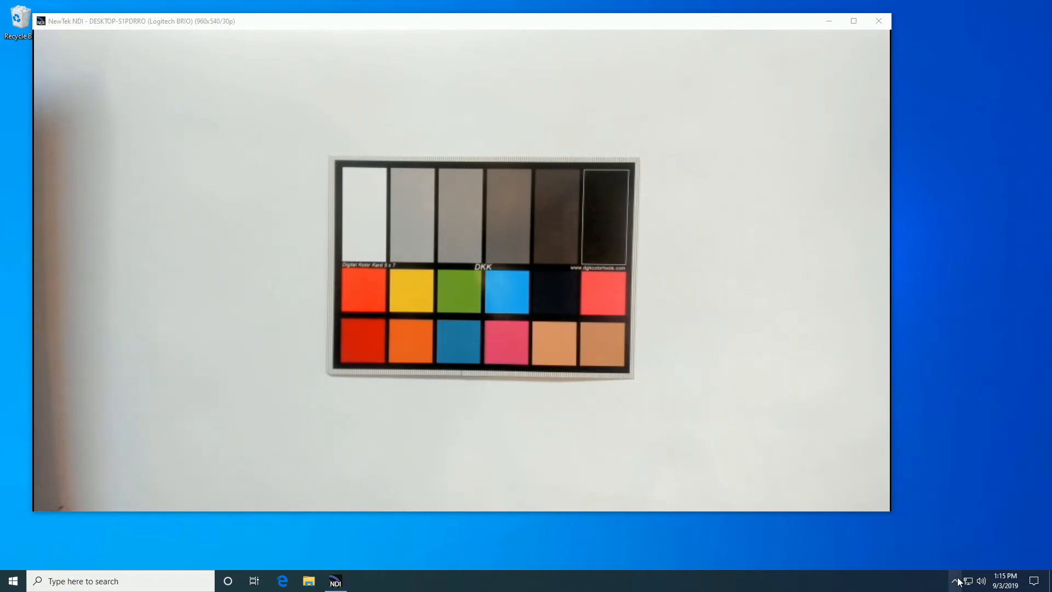
# Step: Reduce the BRIO capture to 848x480 and then 800x448 at 30.00Hz
pyautogui.rightClick(952, 581)
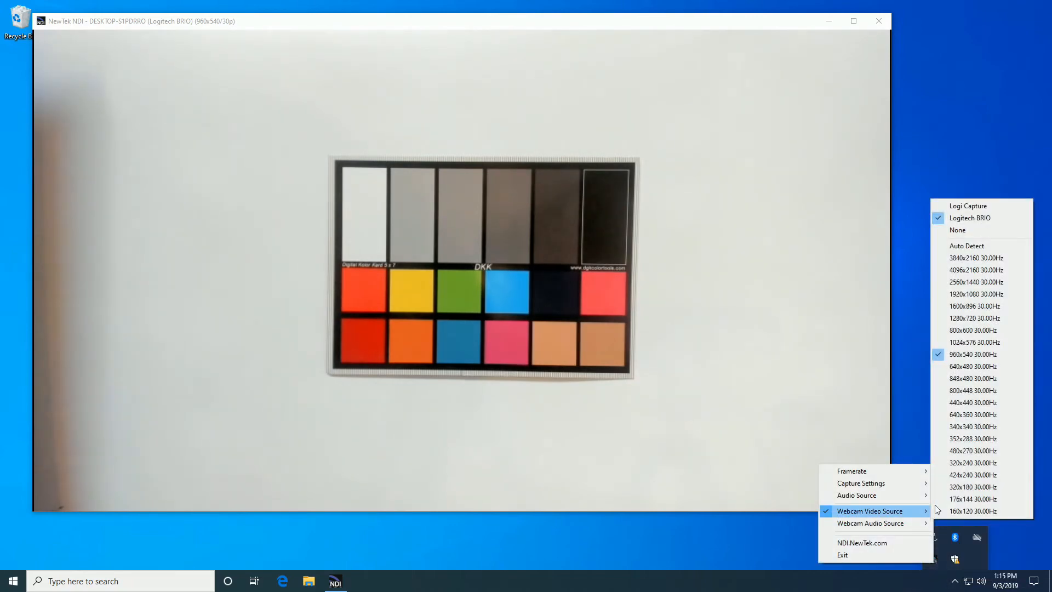
pyautogui.moveTo(981, 378)
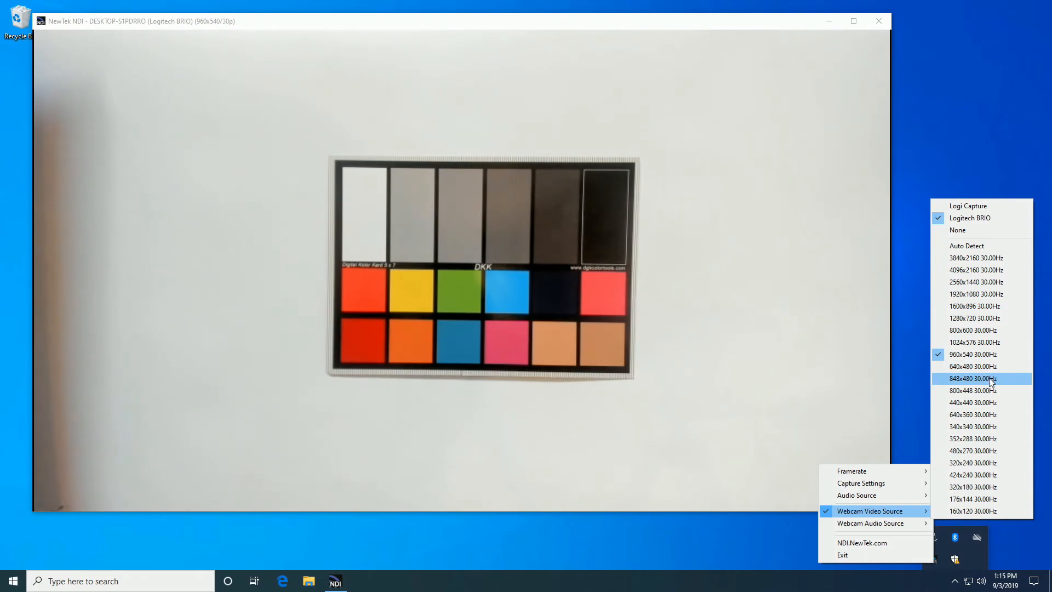
pyautogui.click(972, 378)
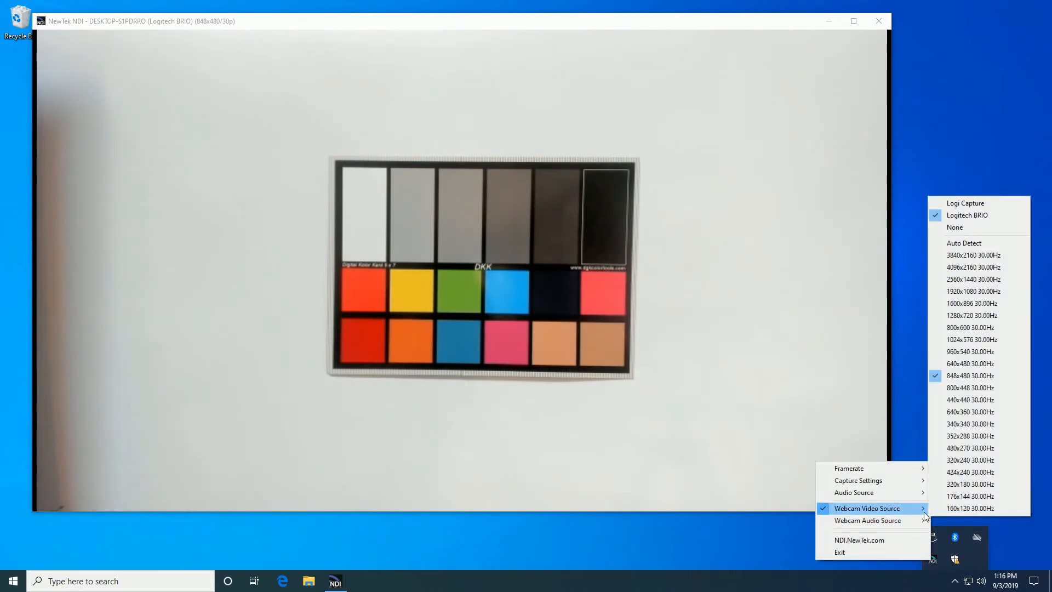
pyautogui.moveTo(979, 386)
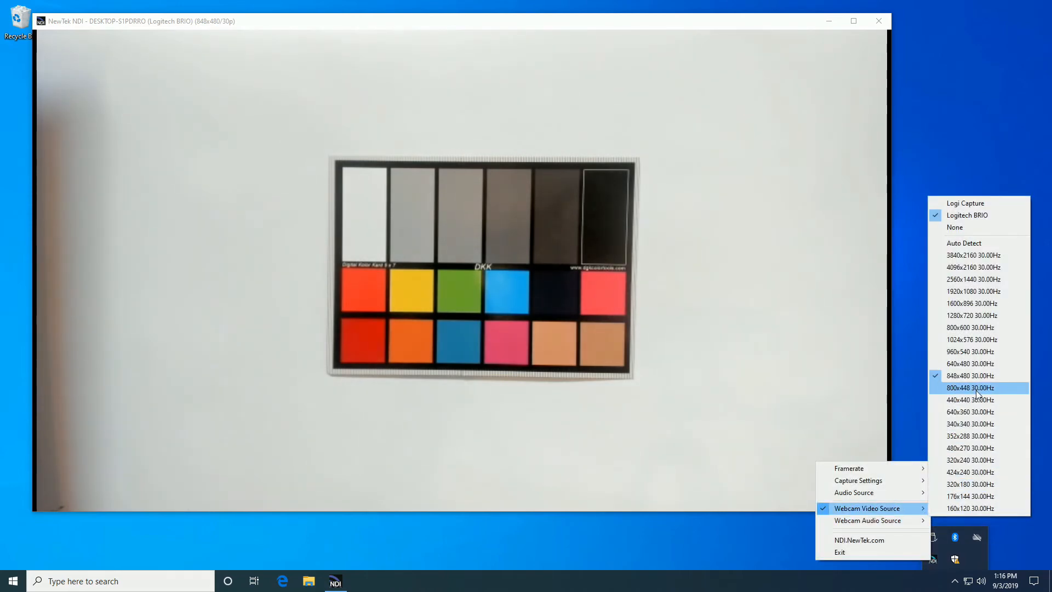
pyautogui.click(970, 387)
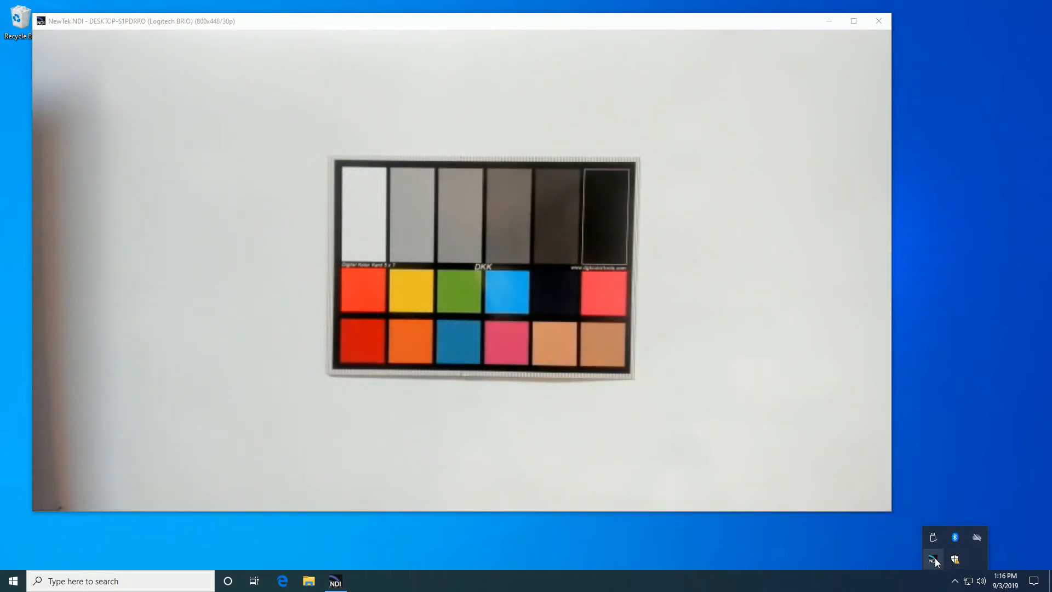
pyautogui.moveTo(932, 559)
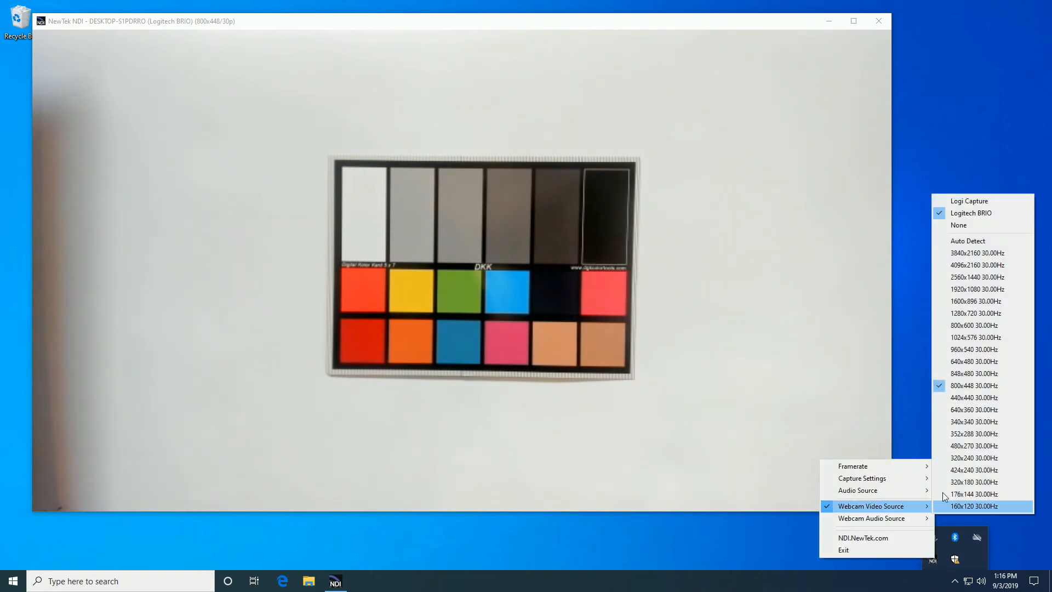
pyautogui.moveTo(980, 277)
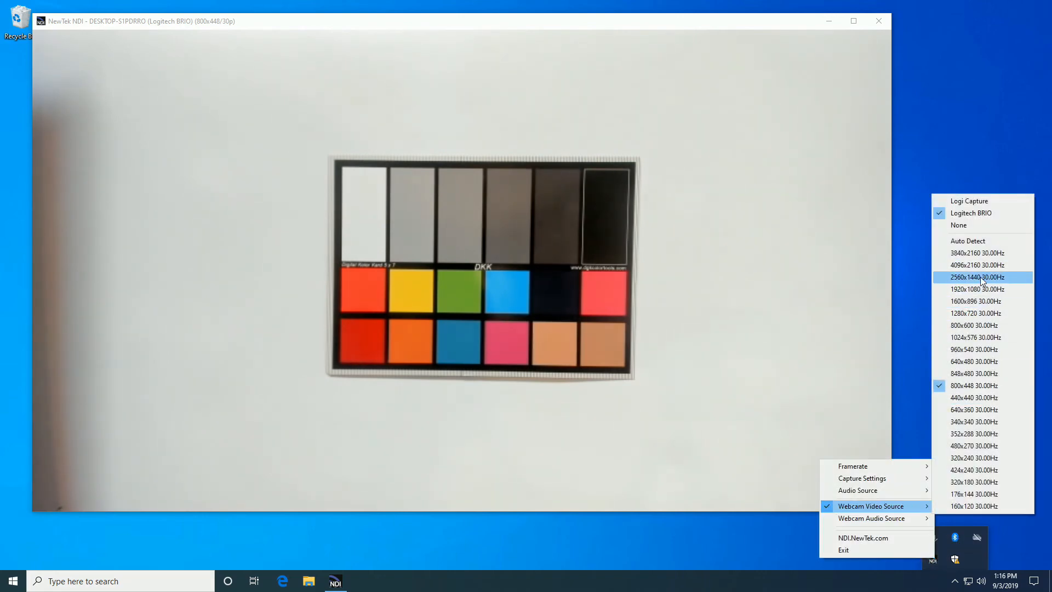